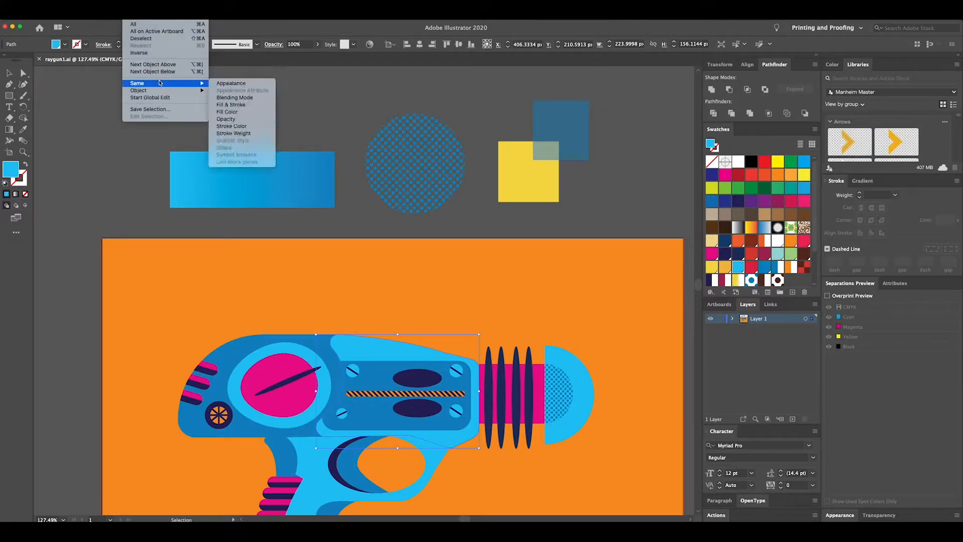
pyautogui.moveTo(227, 111)
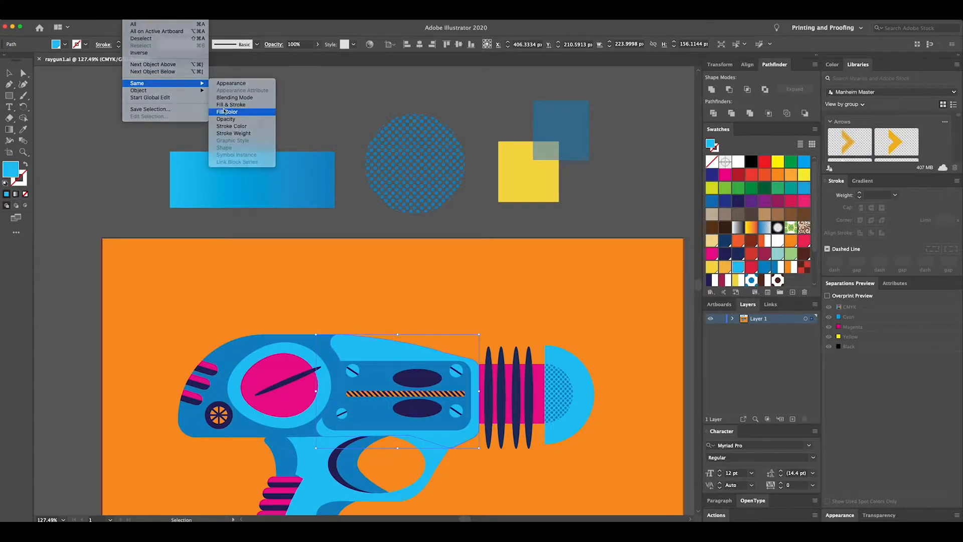
# Select all artwork sharing the fill, then set the blue C=85 M=50 Y=0 K=0 swatch to Global
pyautogui.click(227, 112)
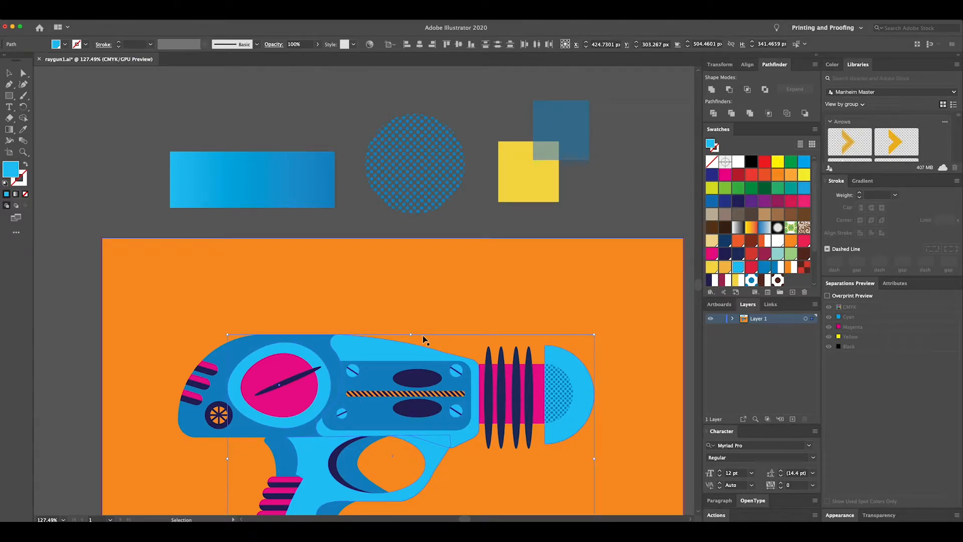
pyautogui.moveTo(412, 333)
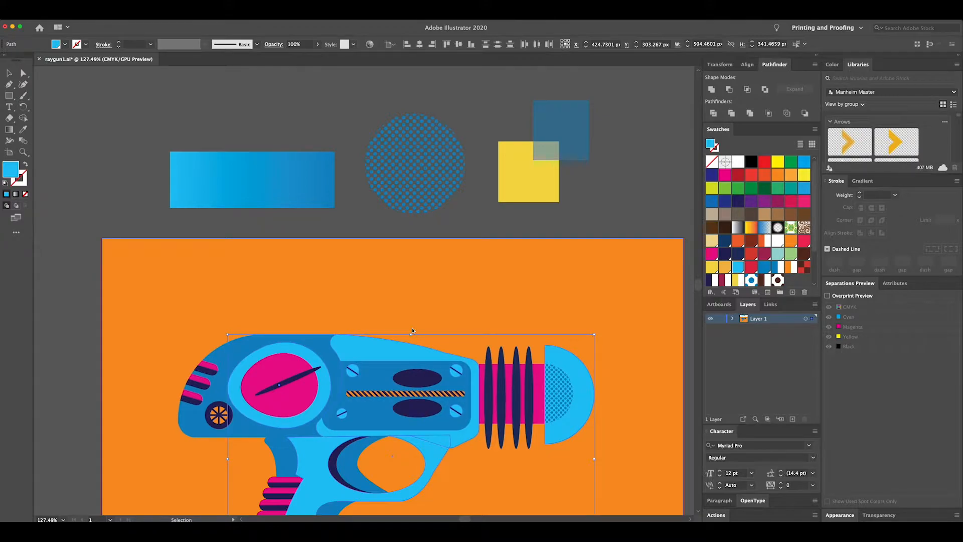
pyautogui.moveTo(385, 306)
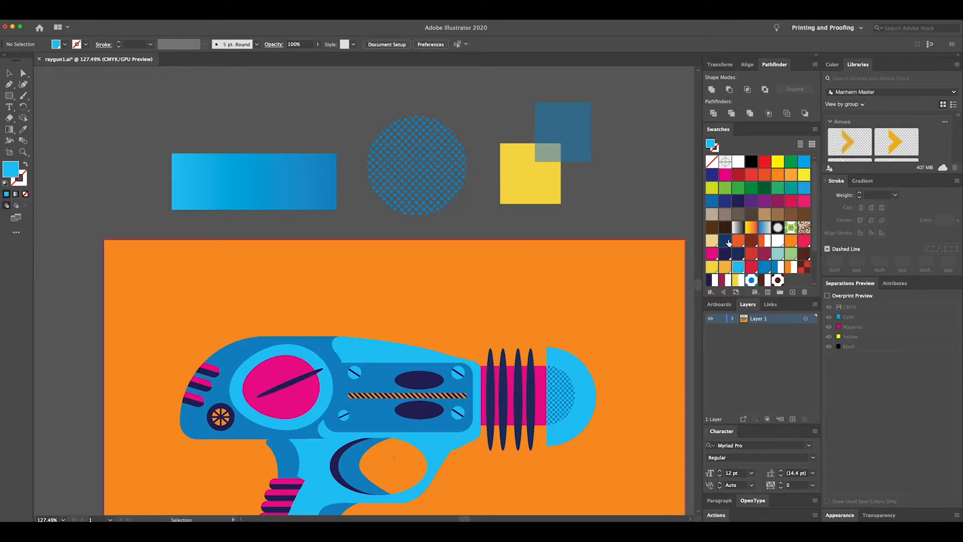
pyautogui.moveTo(721, 251)
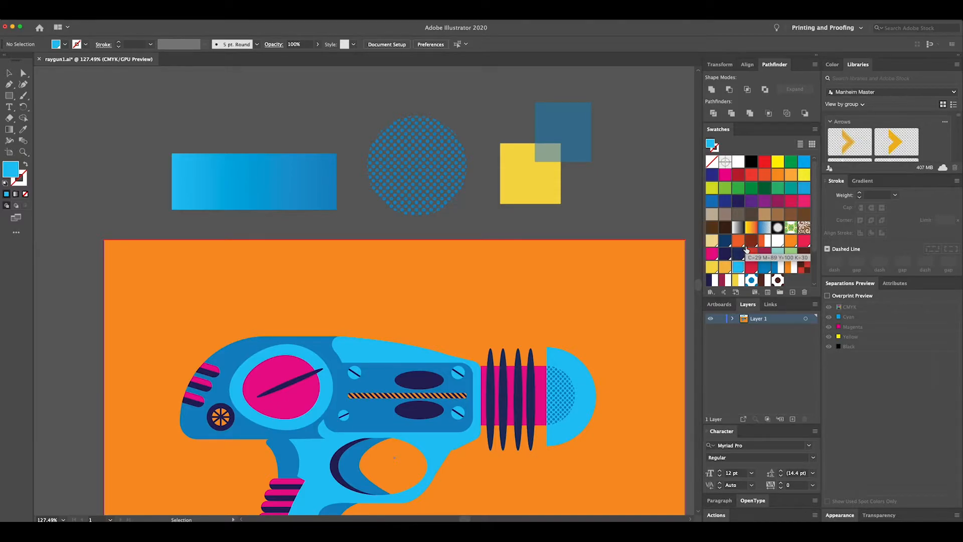
pyautogui.moveTo(745, 251)
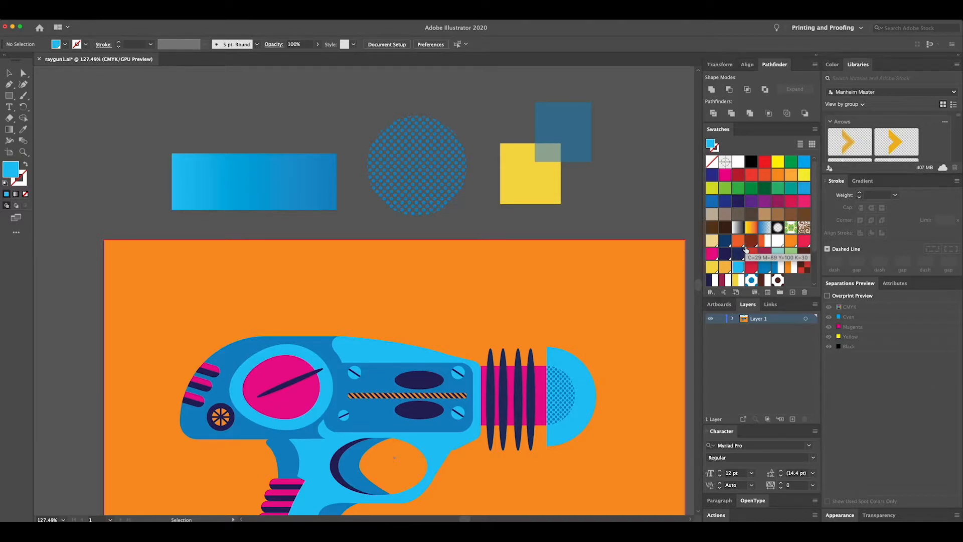
pyautogui.doubleClick(713, 202)
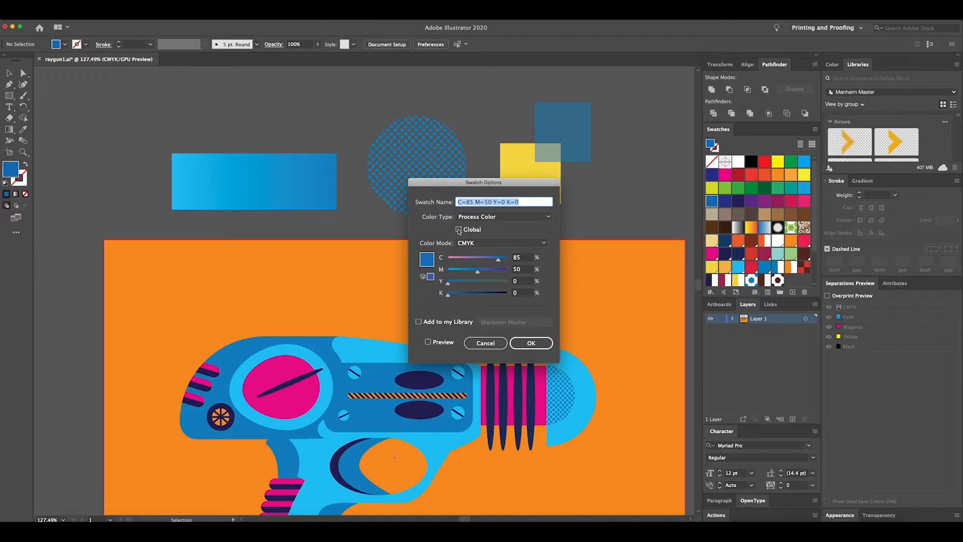
pyautogui.click(457, 228)
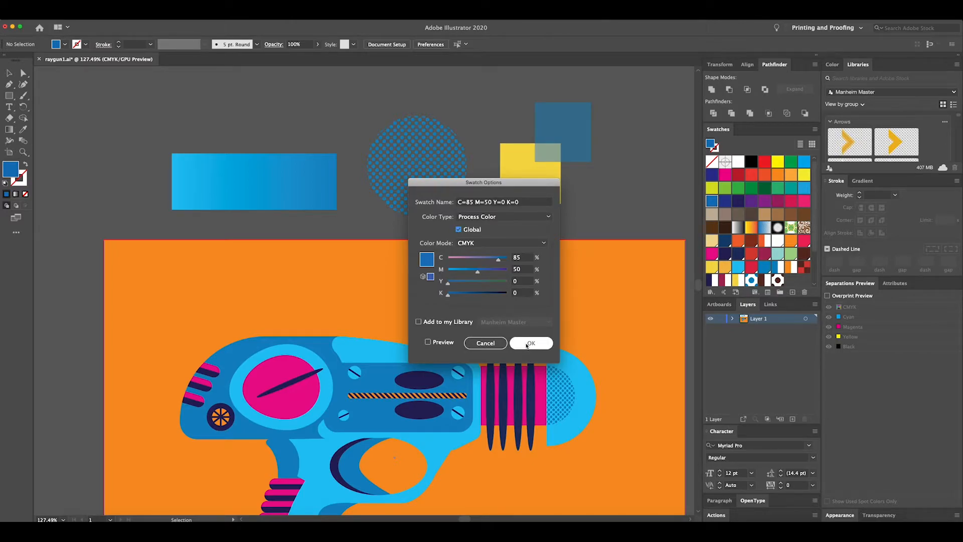
pyautogui.click(530, 344)
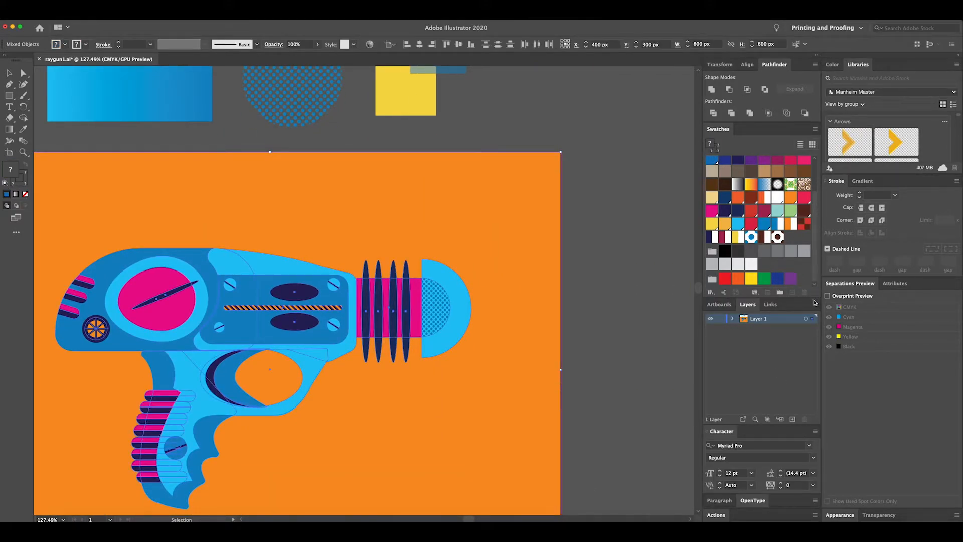
# Create color group 'rg1' from the selected artwork with process colors converted to global
pyautogui.click(780, 292)
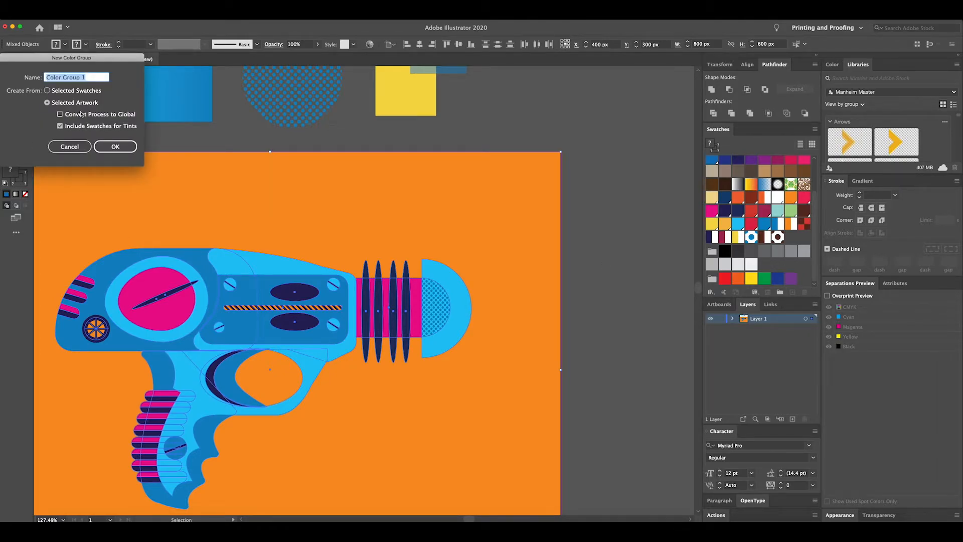
pyautogui.click(60, 114)
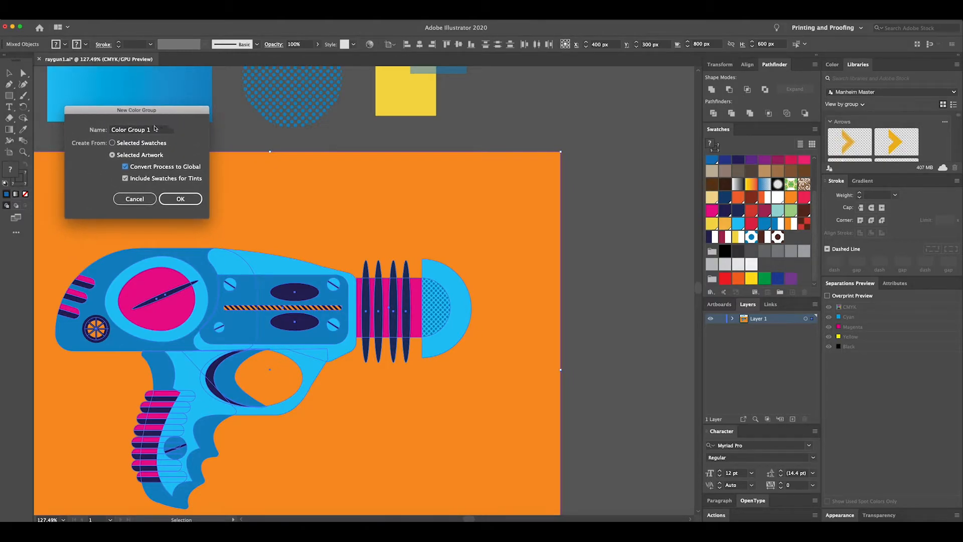
pyautogui.click(138, 129)
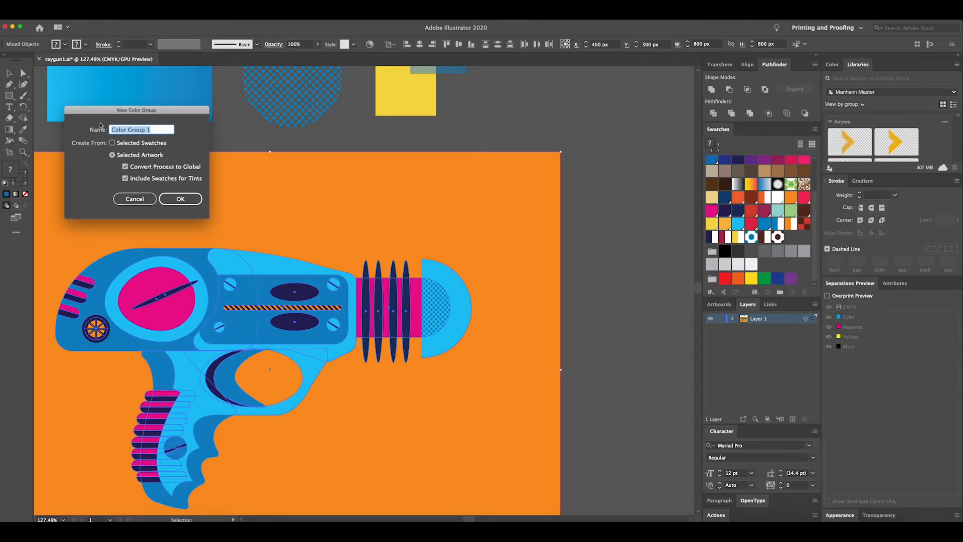
pyautogui.write('rg1')
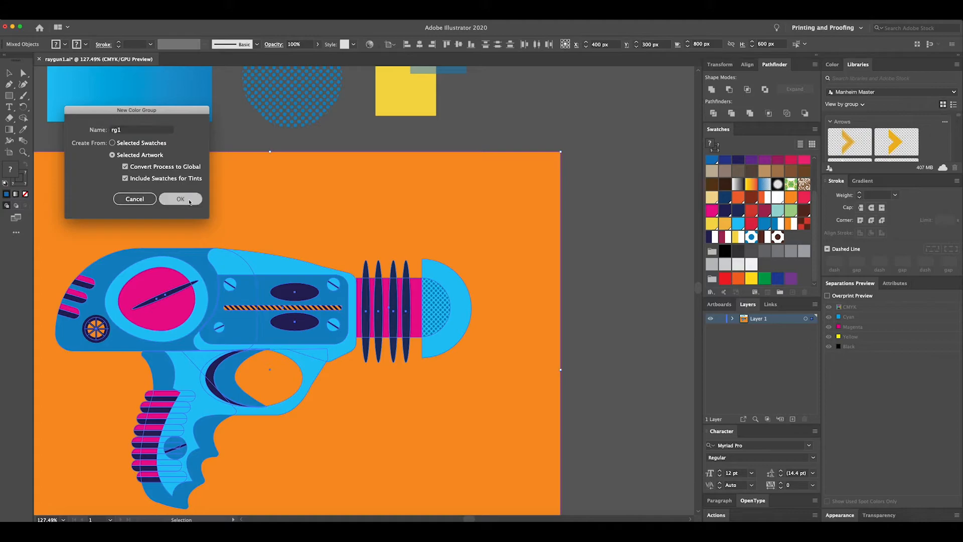
pyautogui.click(180, 198)
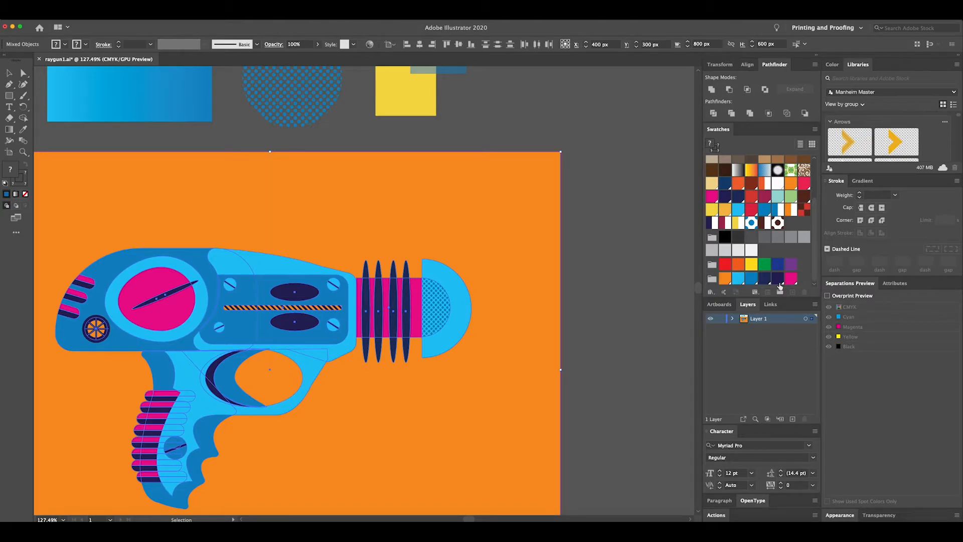
pyautogui.moveTo(675, 256)
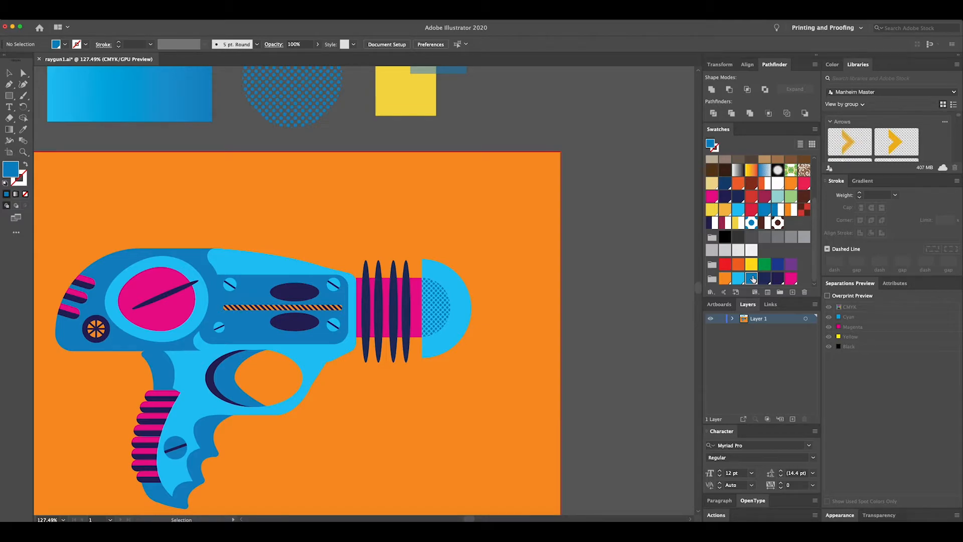
# With Preview on, raise magenta on the blue global swatch to about 82%, turning the body purple
pyautogui.doubleClick(752, 278)
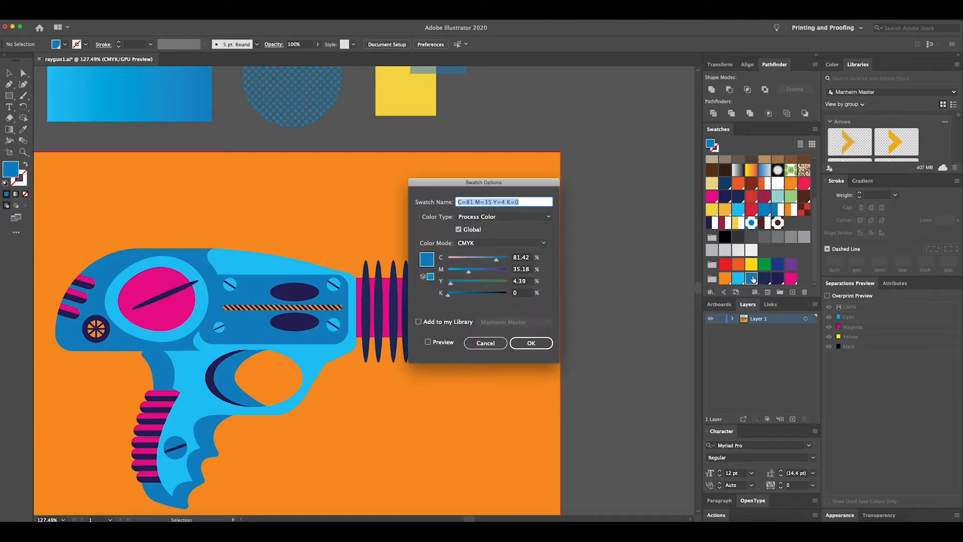
pyautogui.click(428, 342)
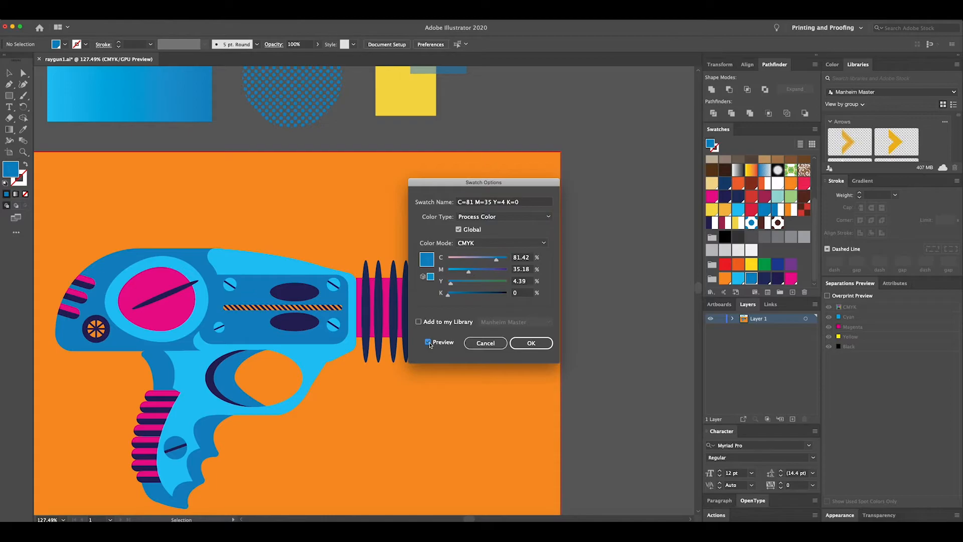
pyautogui.moveTo(468, 269); pyautogui.dragTo(491, 269)
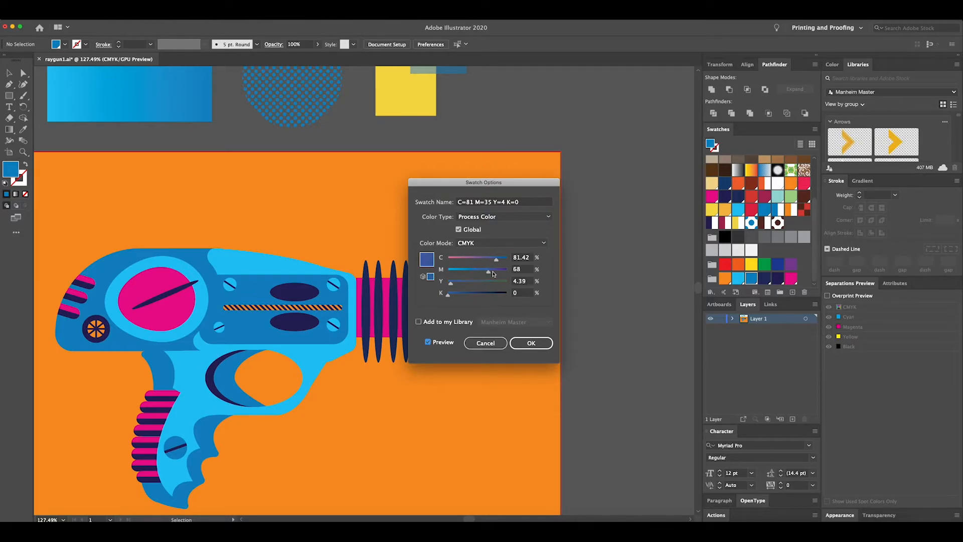
pyautogui.moveTo(488, 269); pyautogui.dragTo(498, 269)
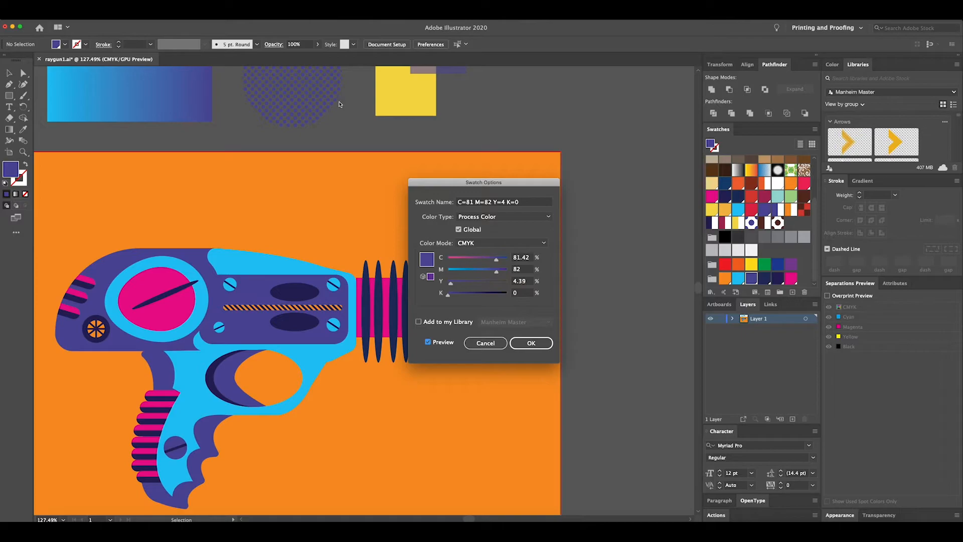
pyautogui.moveTo(338, 103)
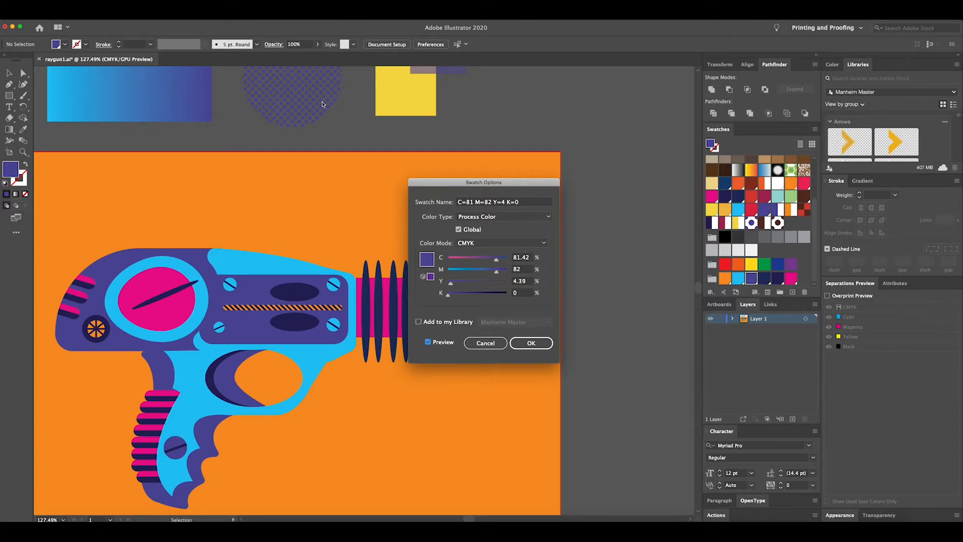
pyautogui.moveTo(446, 69)
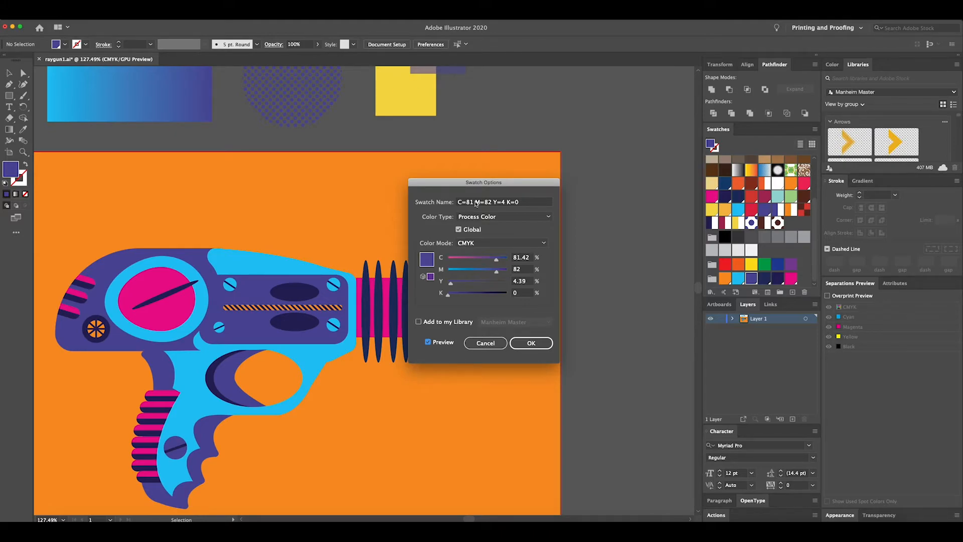
pyautogui.click(531, 343)
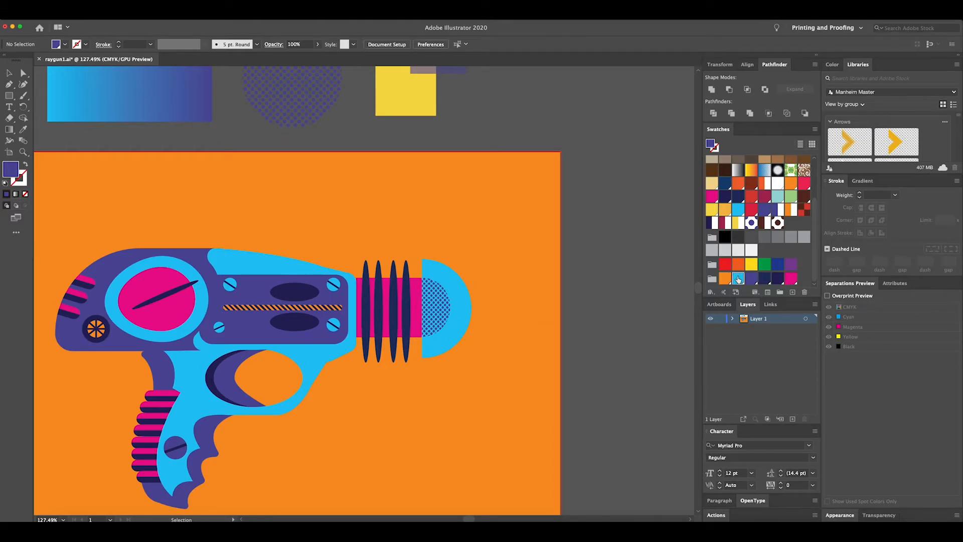
# Recolour the light blue global swatch dark purple by raising M to 96% and K to 38%
pyautogui.doubleClick(737, 277)
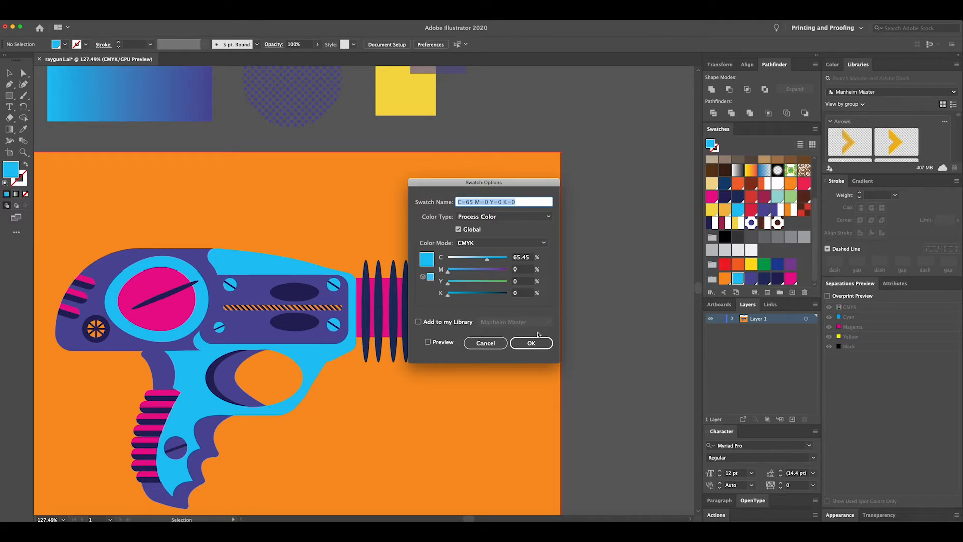
pyautogui.moveTo(563, 342)
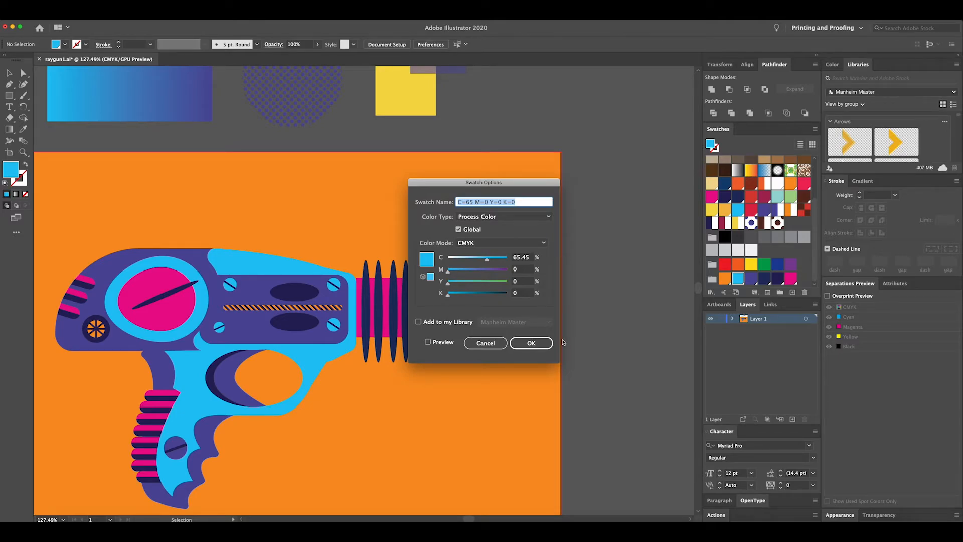
pyautogui.moveTo(531, 319)
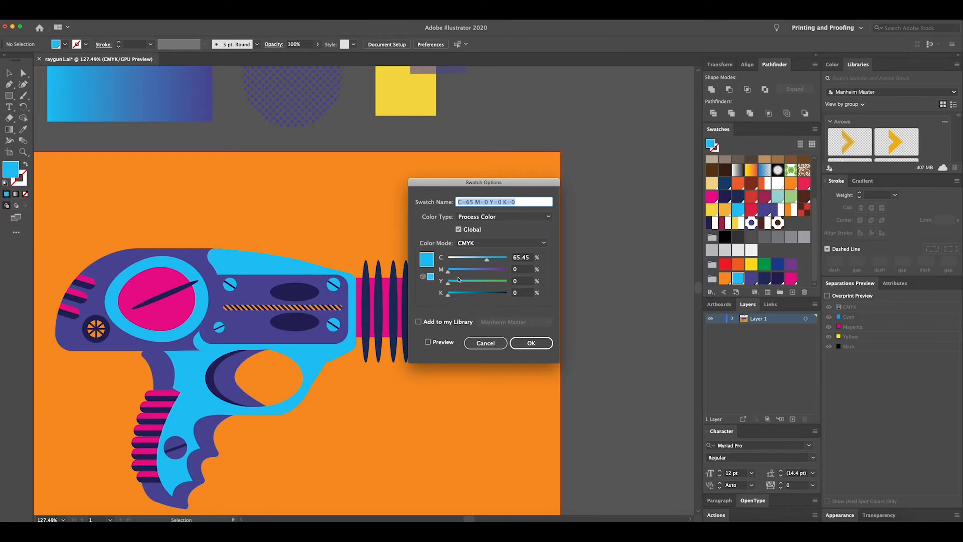
pyautogui.moveTo(448, 268); pyautogui.dragTo(469, 269)
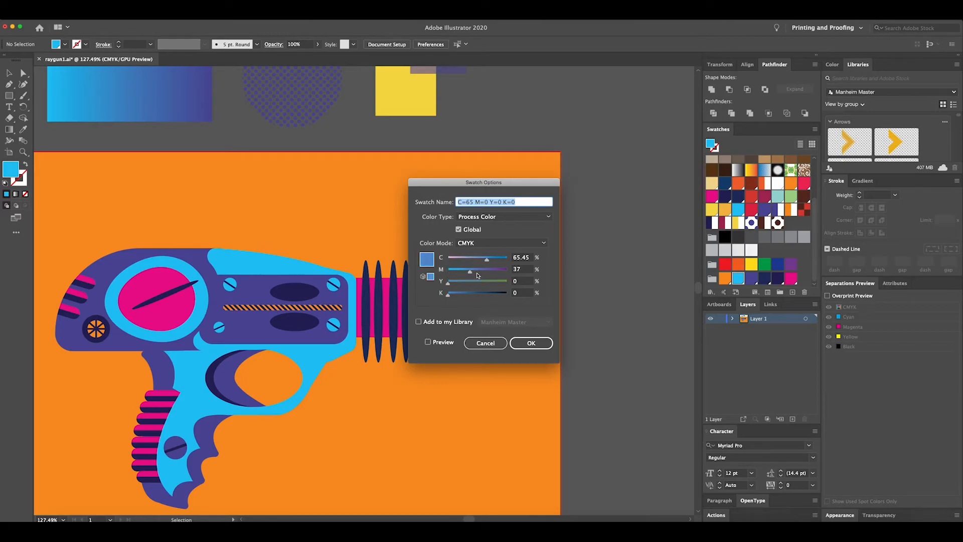
pyautogui.moveTo(470, 269); pyautogui.dragTo(507, 269)
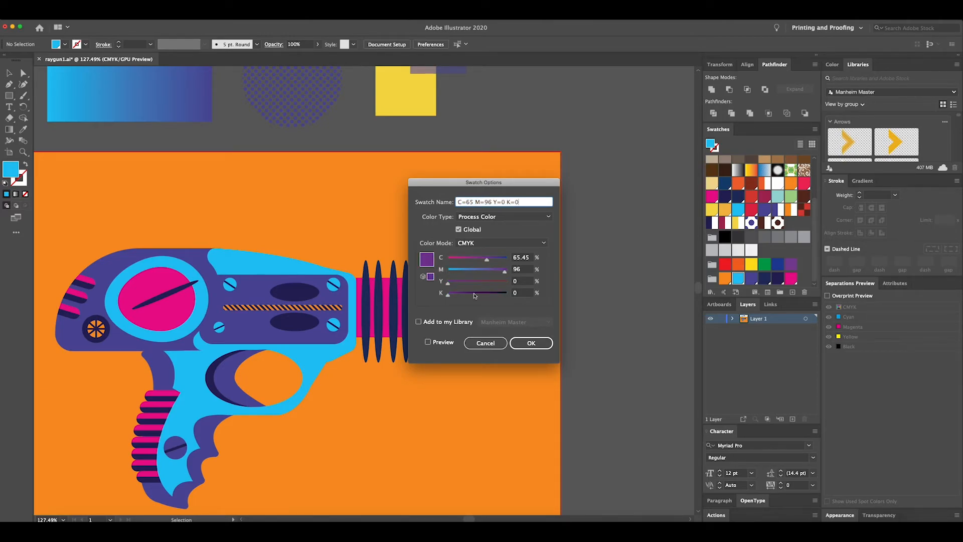
pyautogui.moveTo(448, 291); pyautogui.dragTo(472, 292)
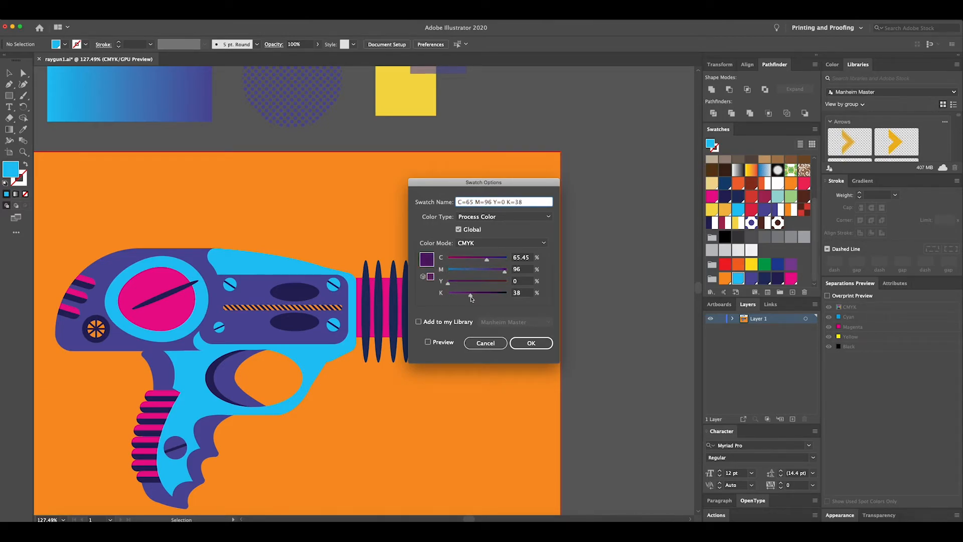
pyautogui.click(531, 343)
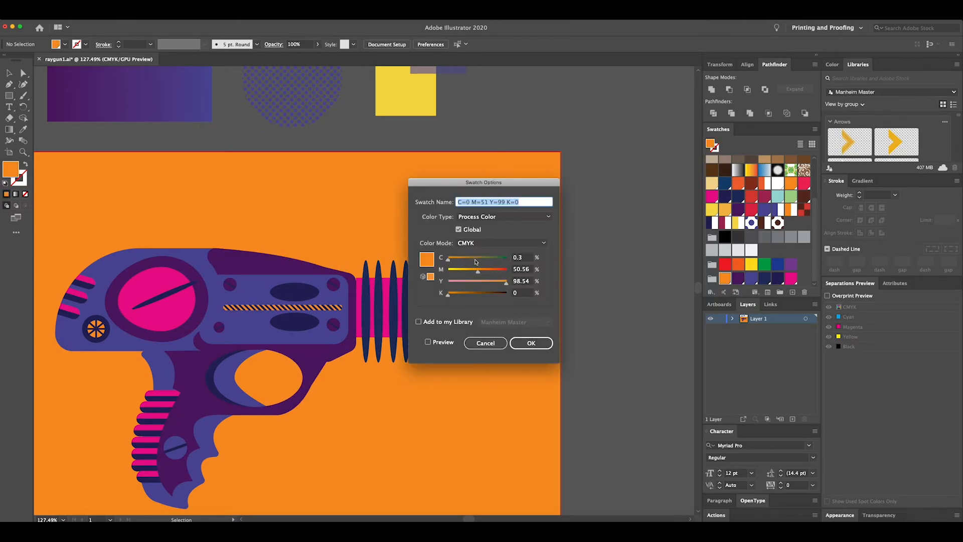
# Shift the orange global swatch to teal C=70 M=1 Y=42 K=0 with Preview enabled
pyautogui.moveTo(448, 256); pyautogui.dragTo(491, 257)
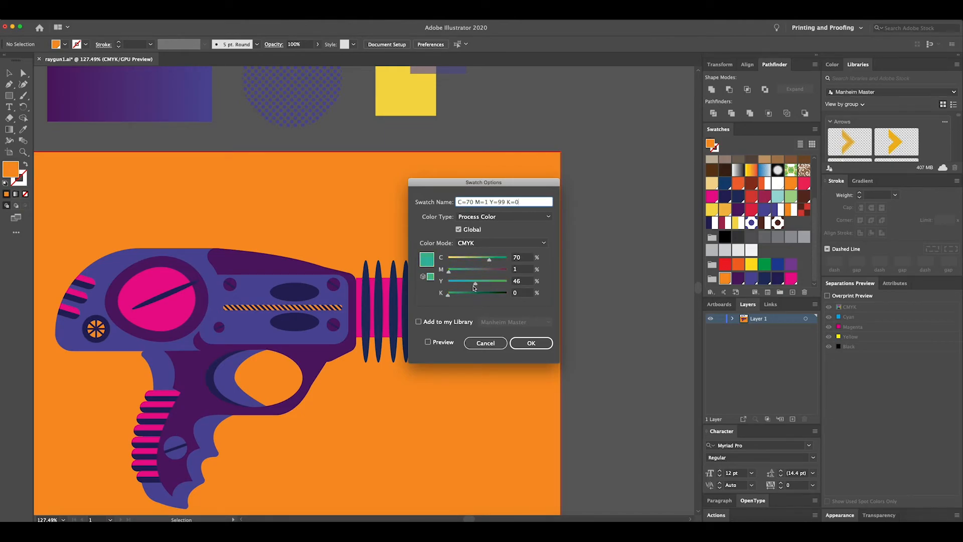
pyautogui.click(428, 342)
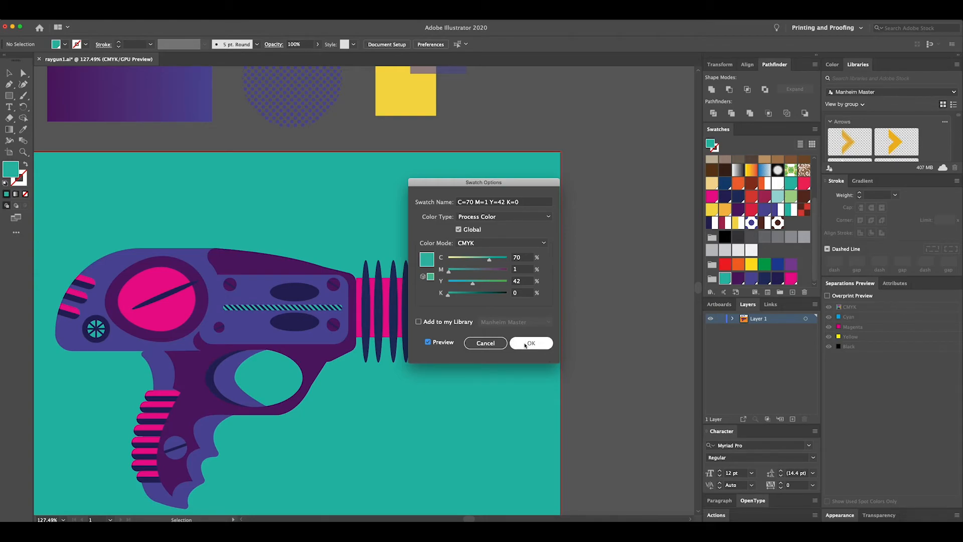
pyautogui.click(530, 343)
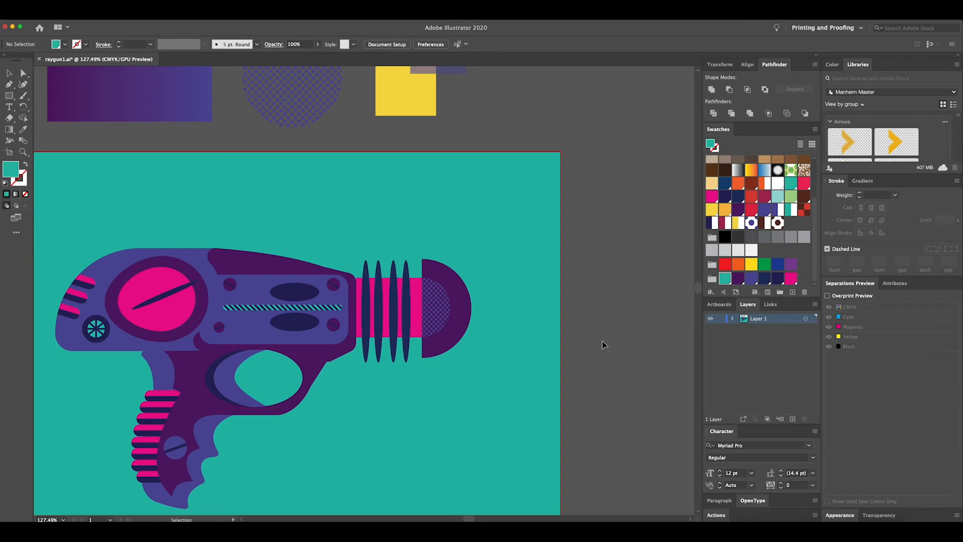
pyautogui.moveTo(669, 319)
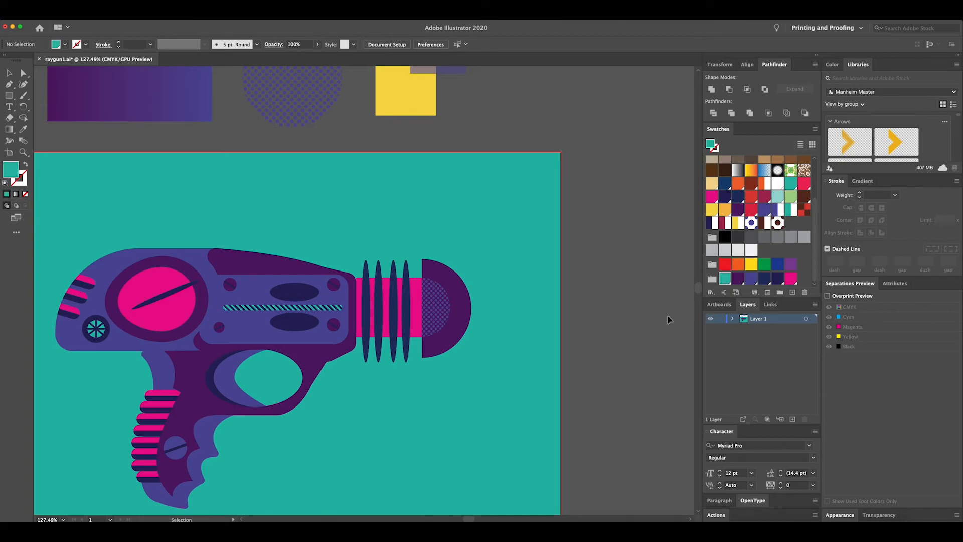